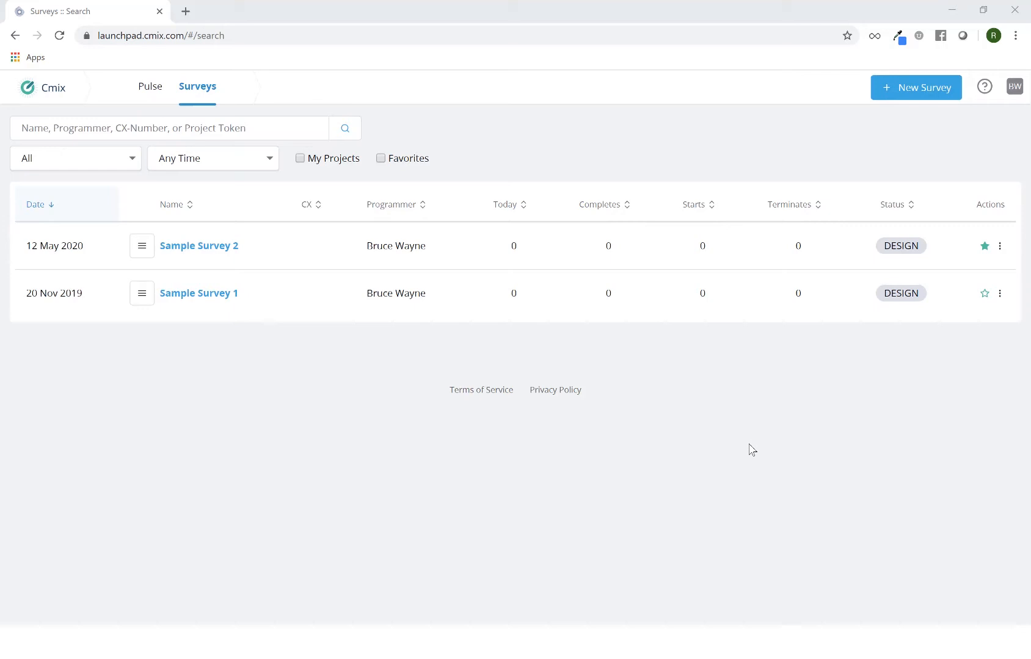
pyautogui.moveTo(918, 100)
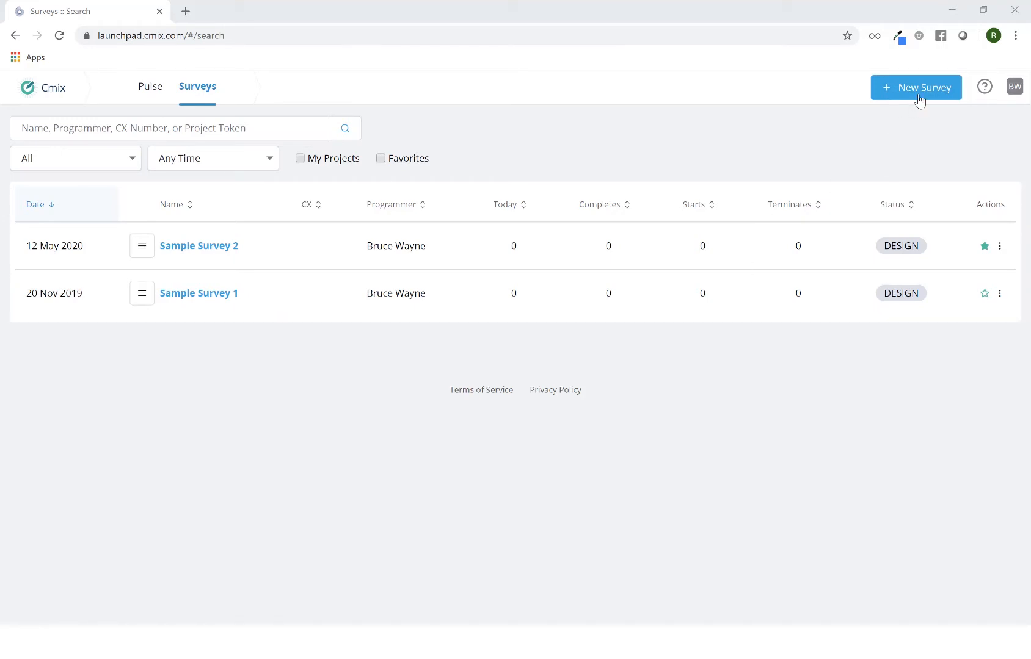
# Step: Start a new survey and enter the name 'Survey 3' with the Blank template
pyautogui.click(916, 88)
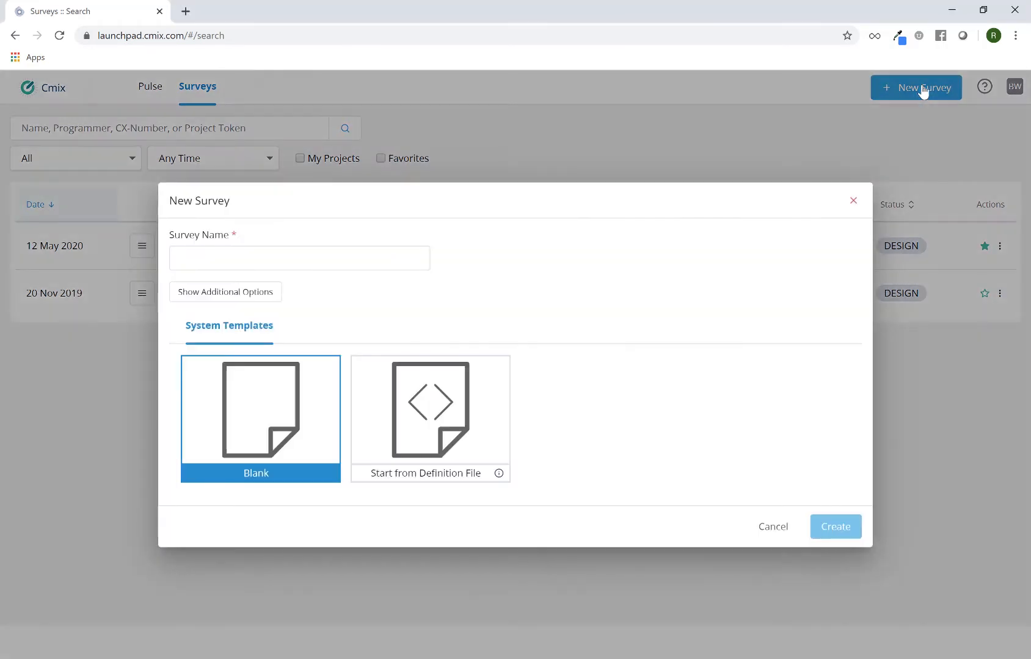
pyautogui.moveTo(597, 258)
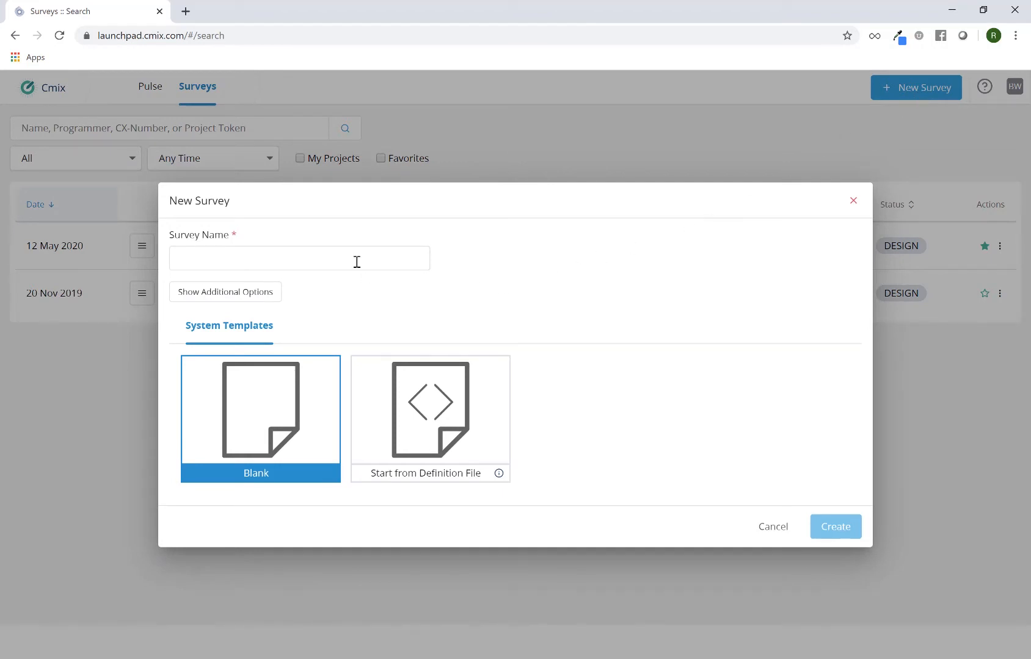
pyautogui.write('Survey 3')
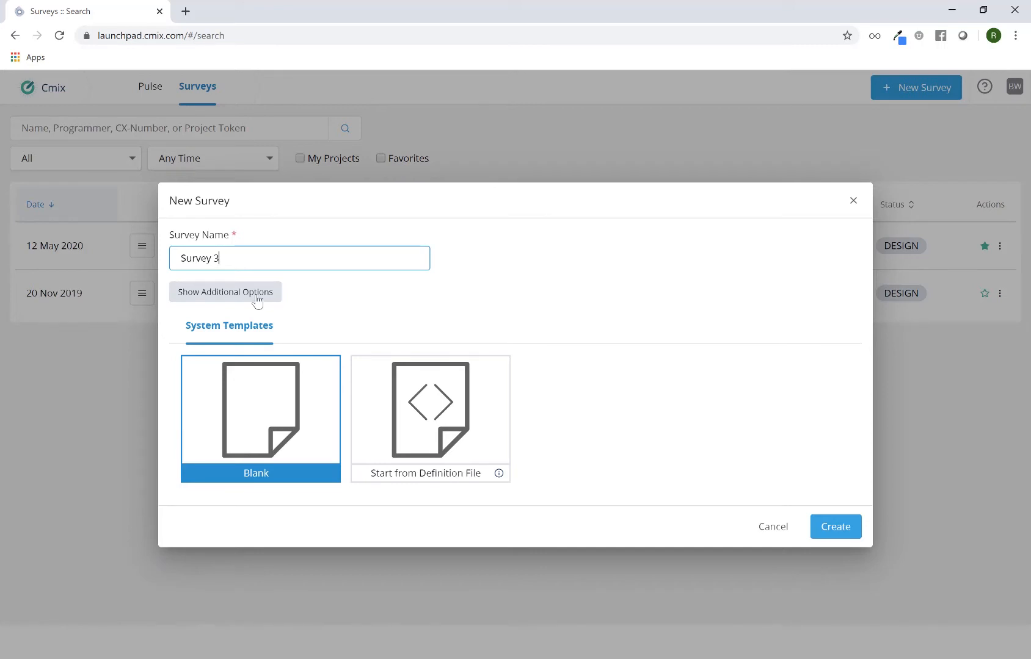
pyautogui.click(224, 292)
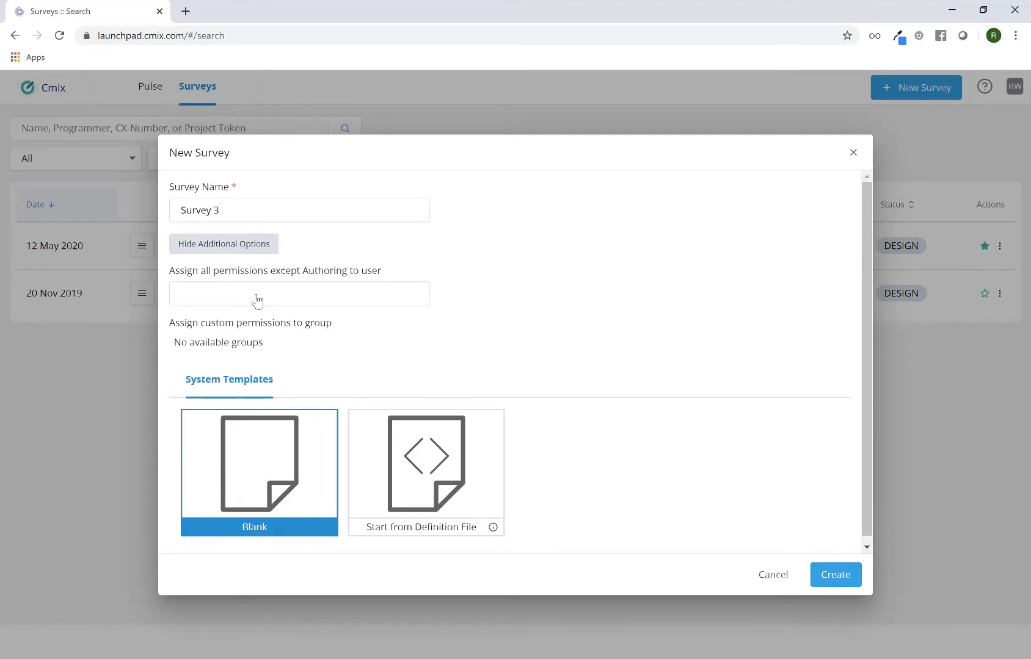
pyautogui.click(299, 294)
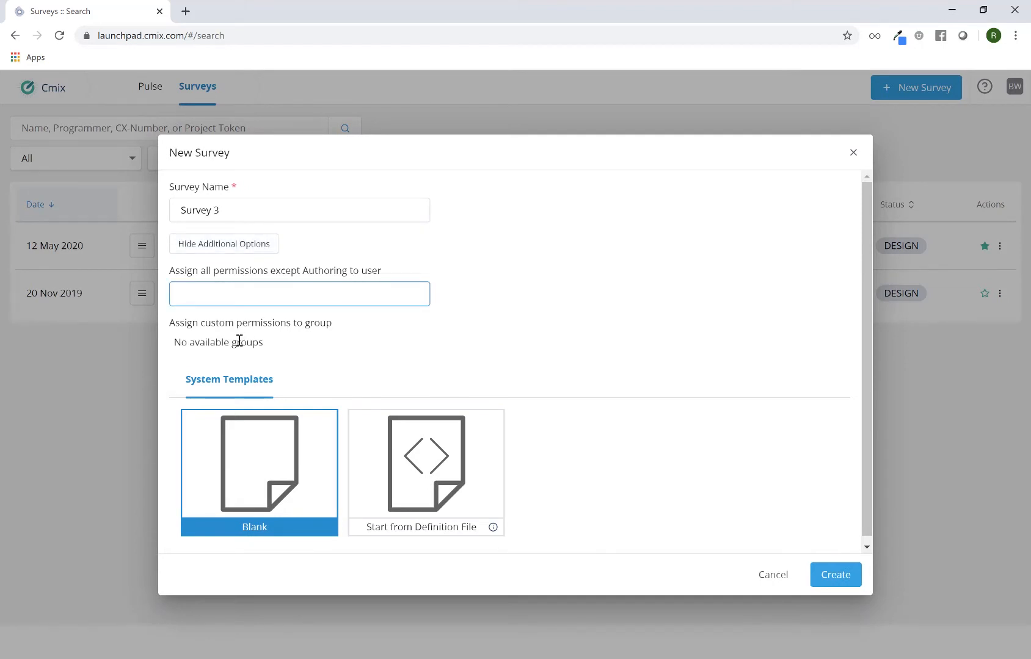
pyautogui.moveTo(275, 355)
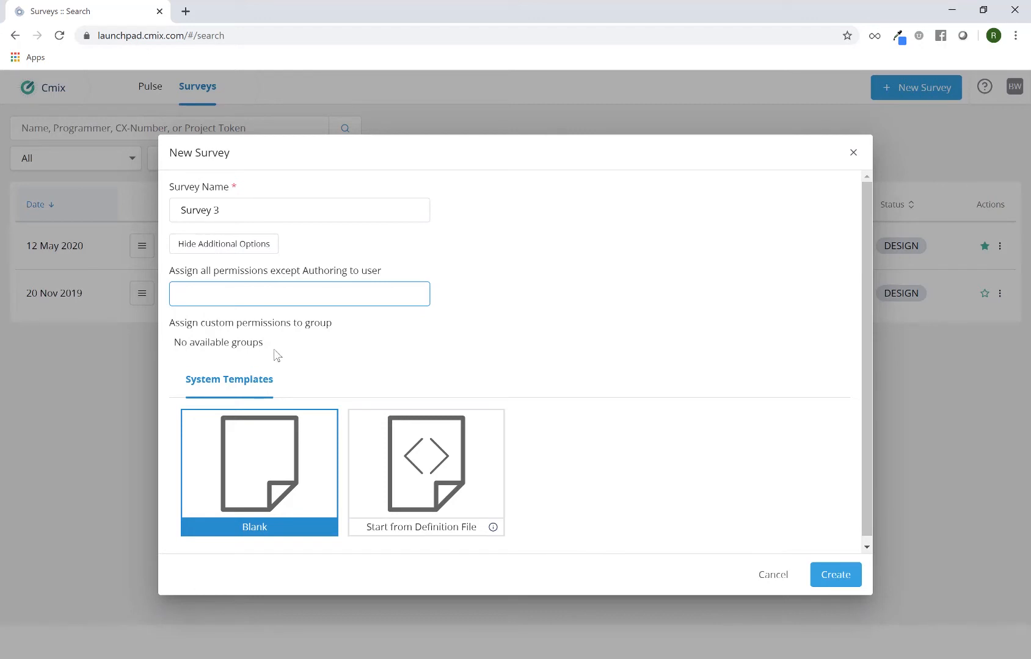
pyautogui.doubleClick(217, 342)
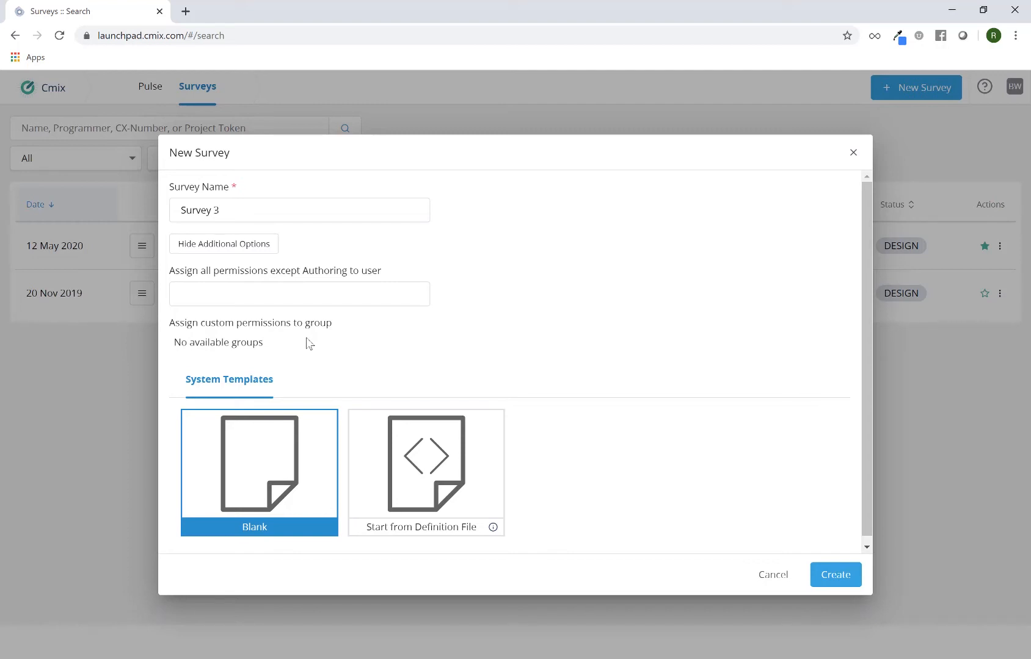
pyautogui.moveTo(223, 244)
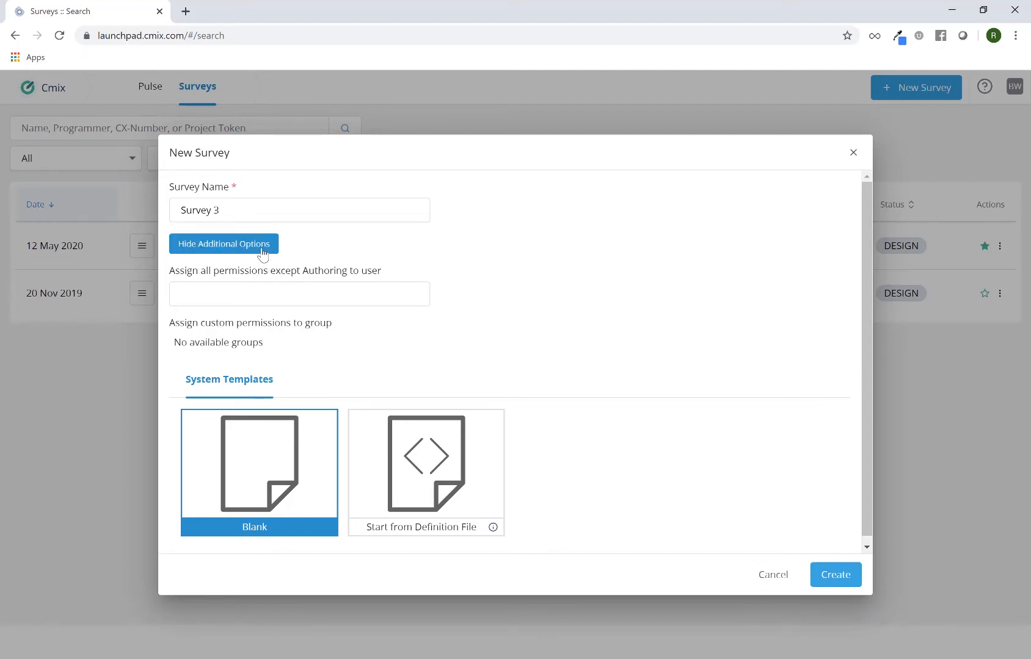
pyautogui.click(223, 244)
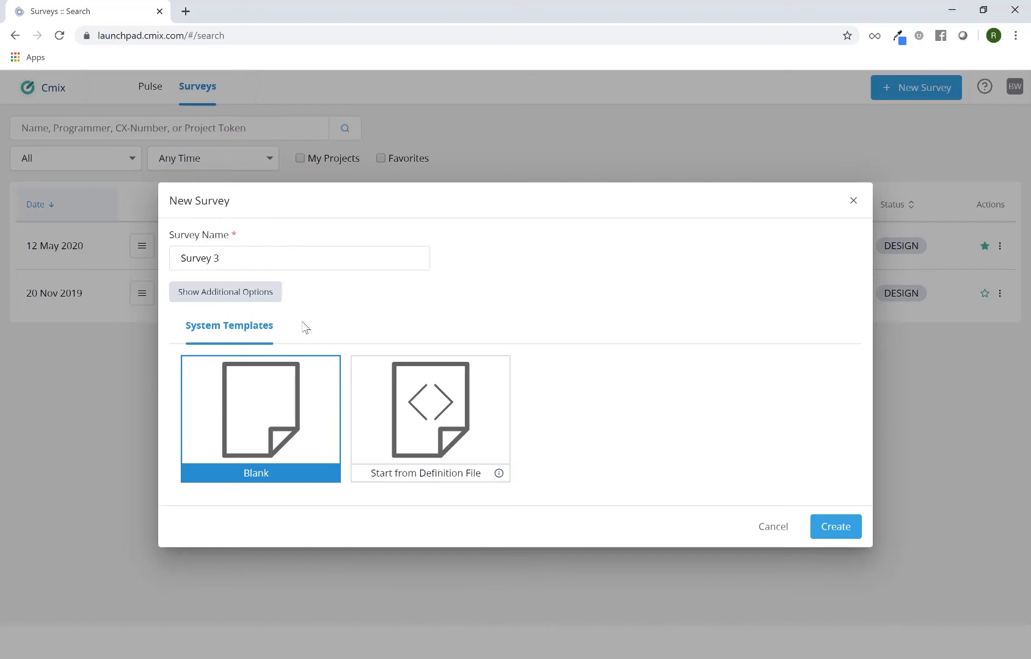
pyautogui.moveTo(261, 403)
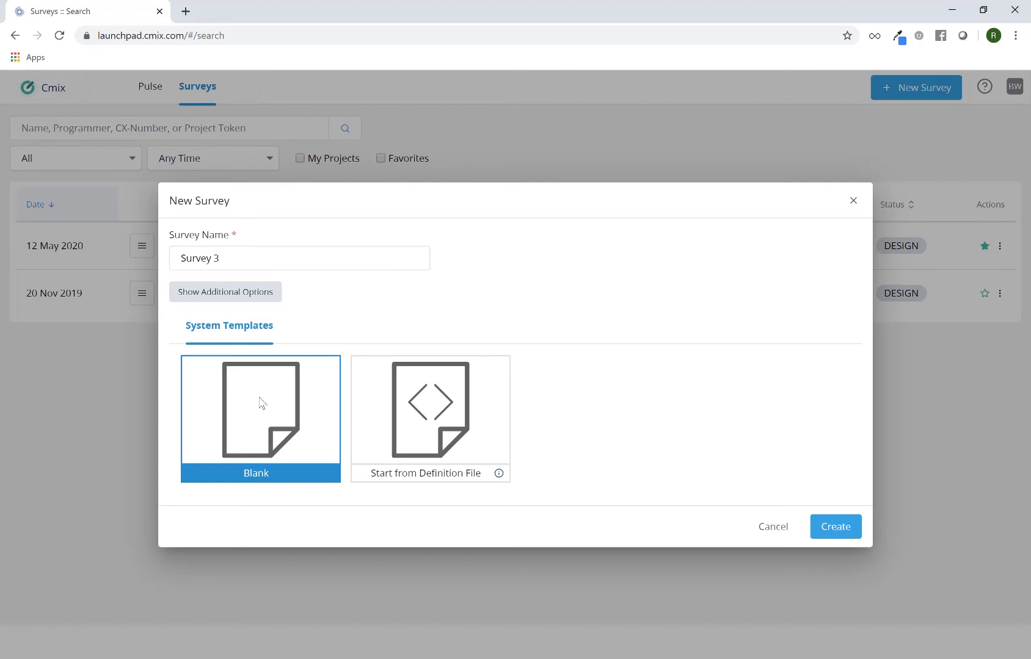
pyautogui.moveTo(476, 412)
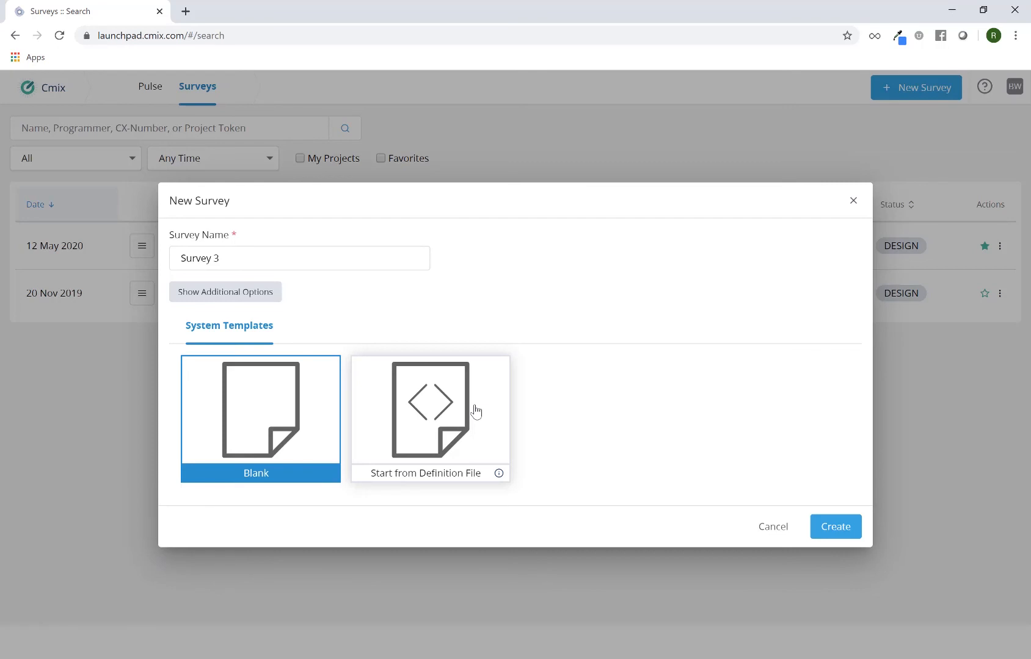
pyautogui.moveTo(324, 419)
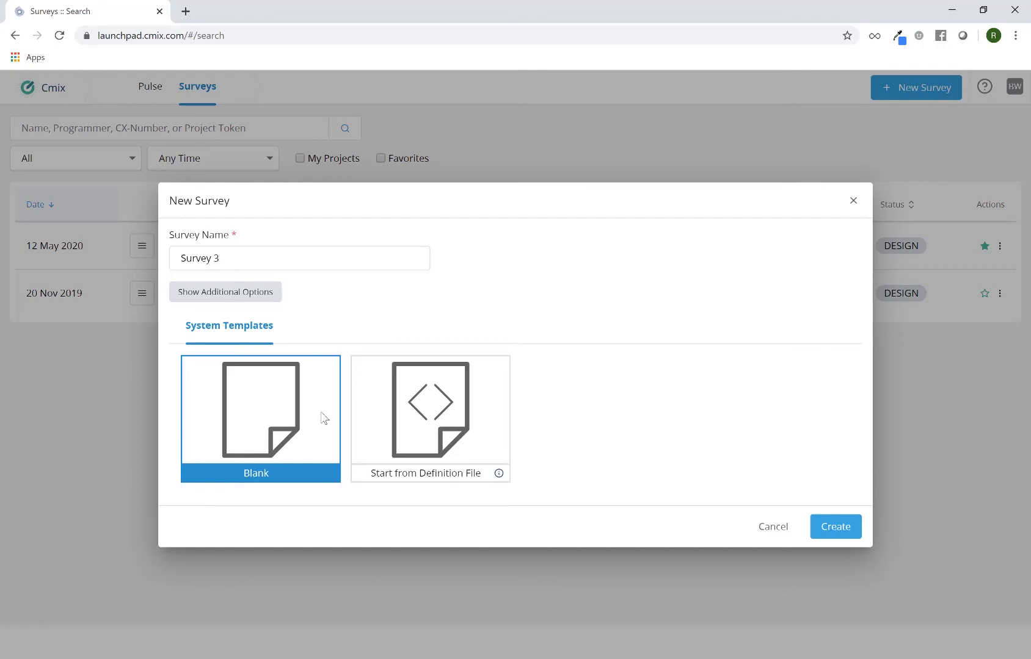
# Step: Create the blank Survey 3 and let its Manage & Monitor dashboard load
pyautogui.click(835, 526)
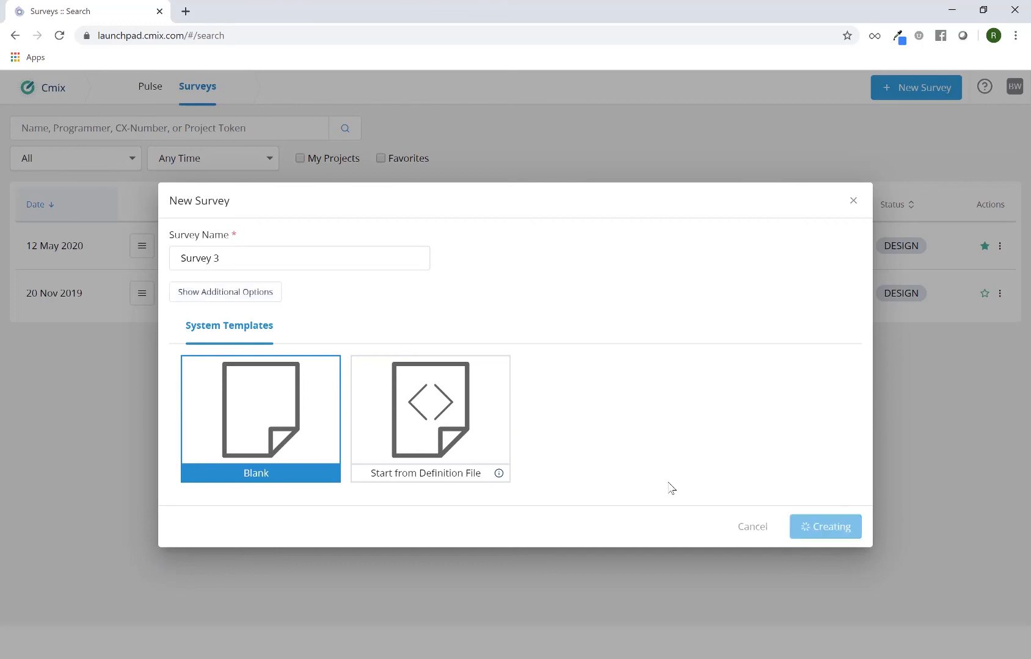
pyautogui.click(825, 526)
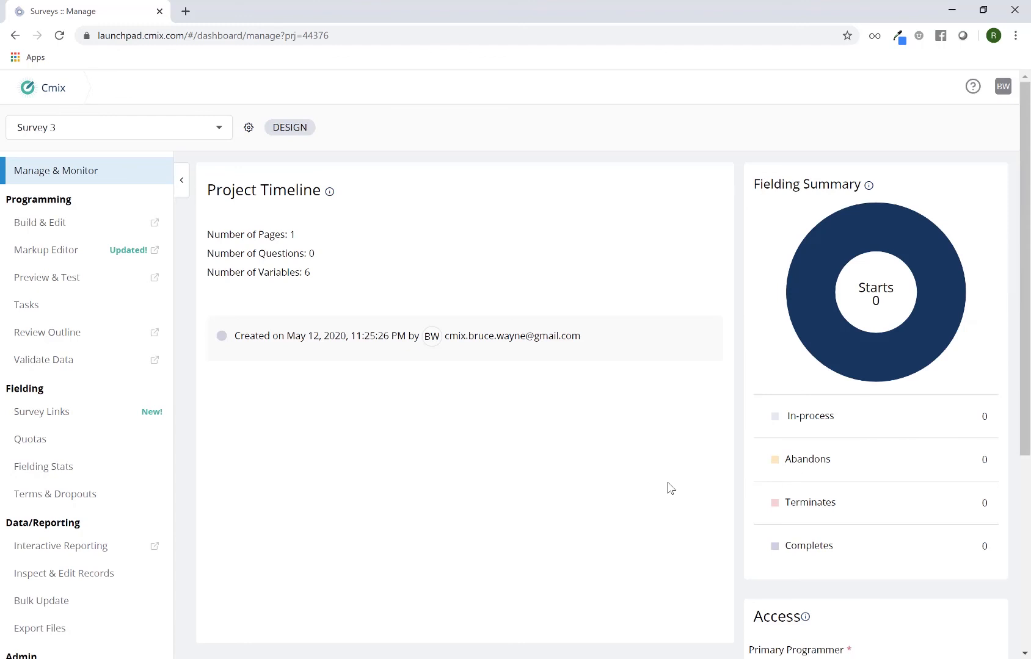
pyautogui.moveTo(501, 460)
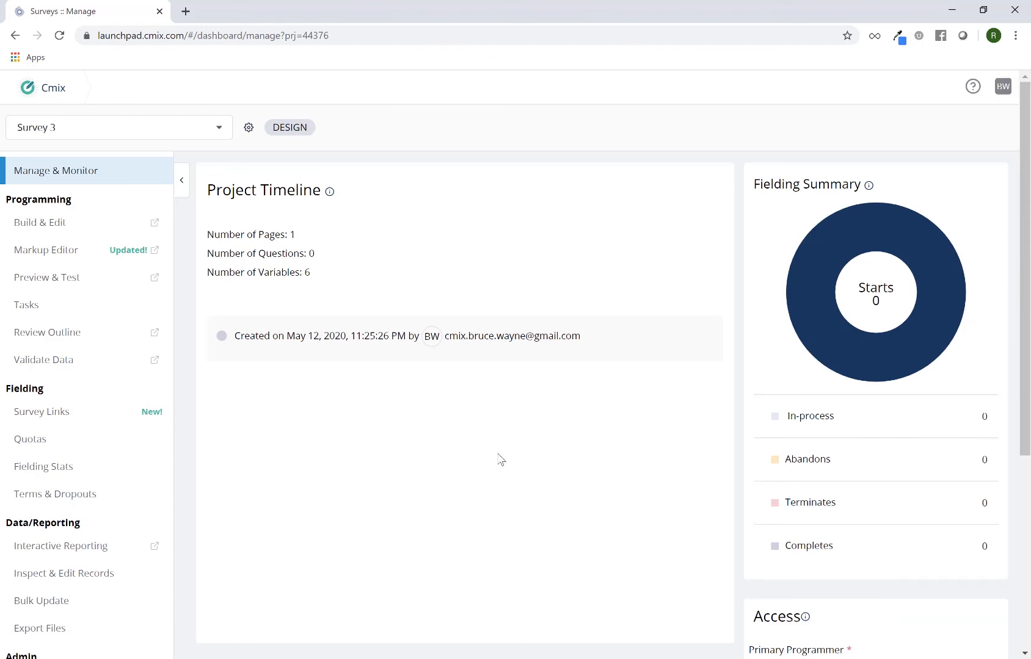
pyautogui.moveTo(312, 296)
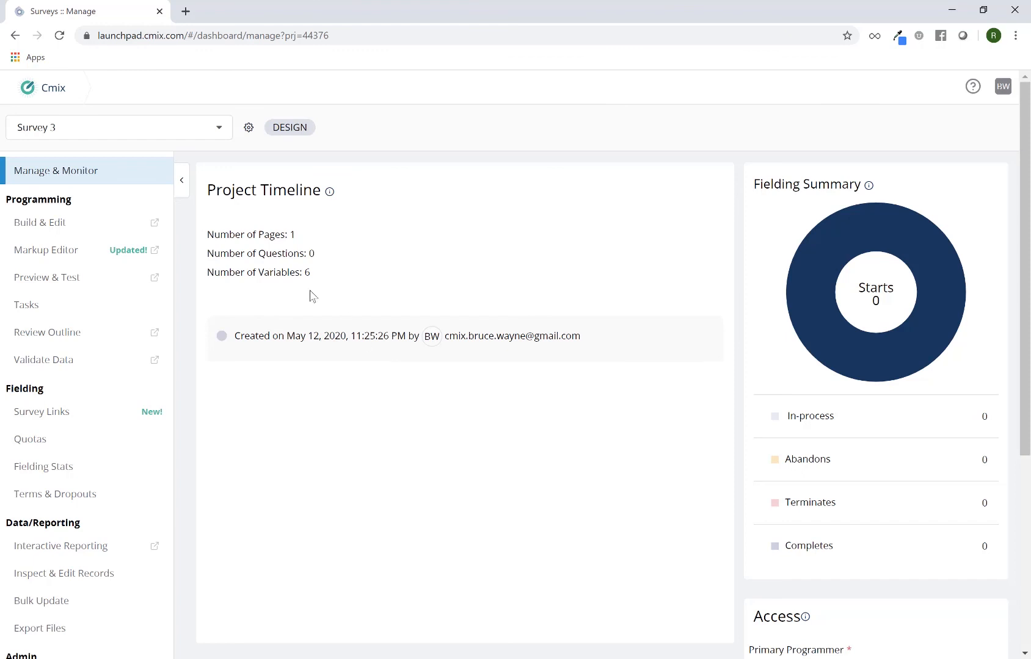
pyautogui.moveTo(111, 183)
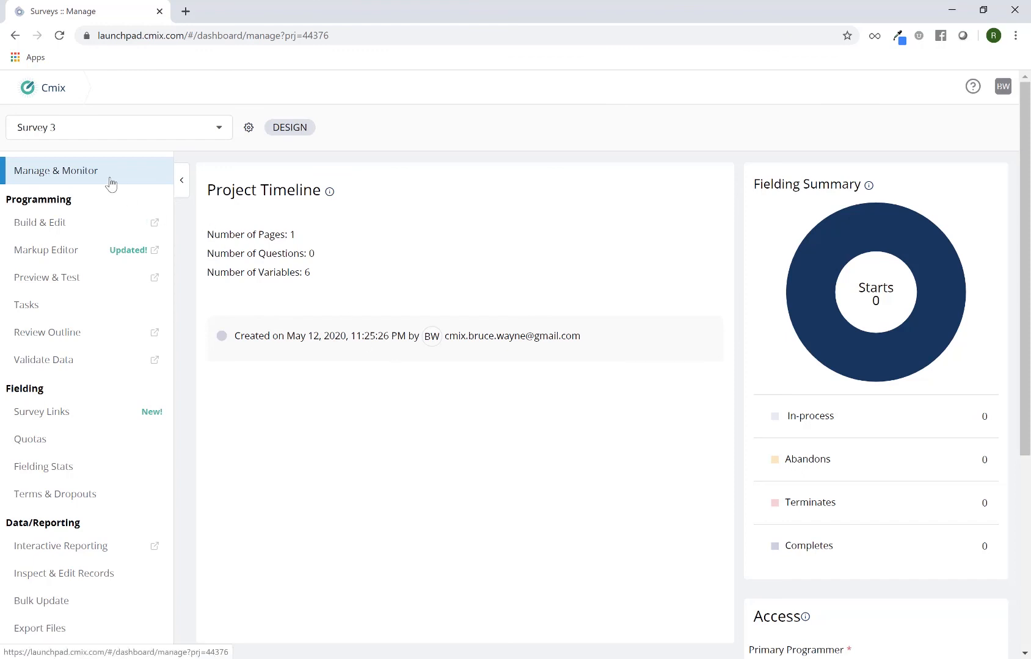